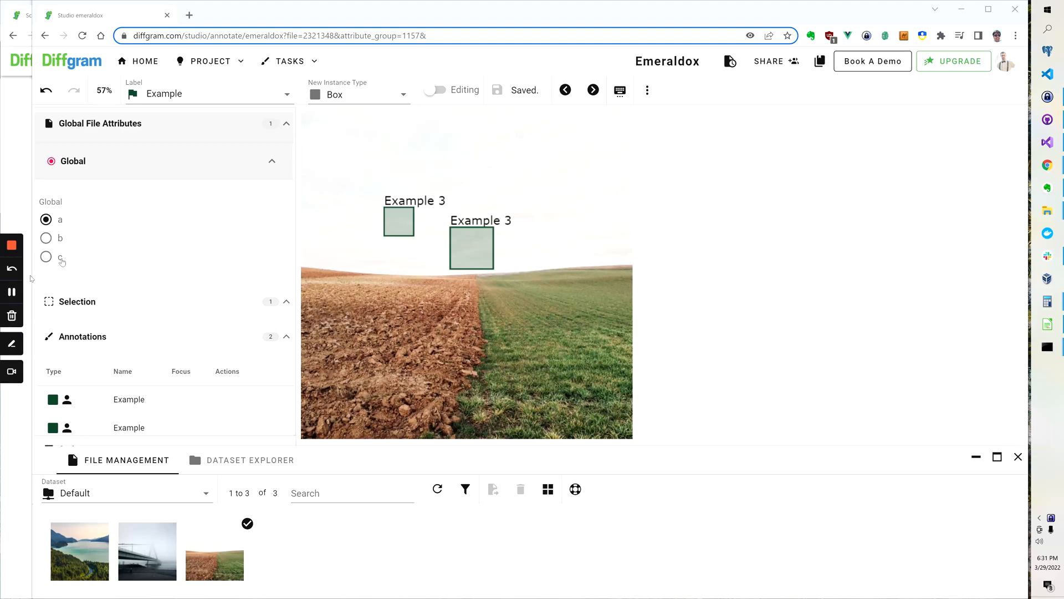
pyautogui.moveTo(112, 242)
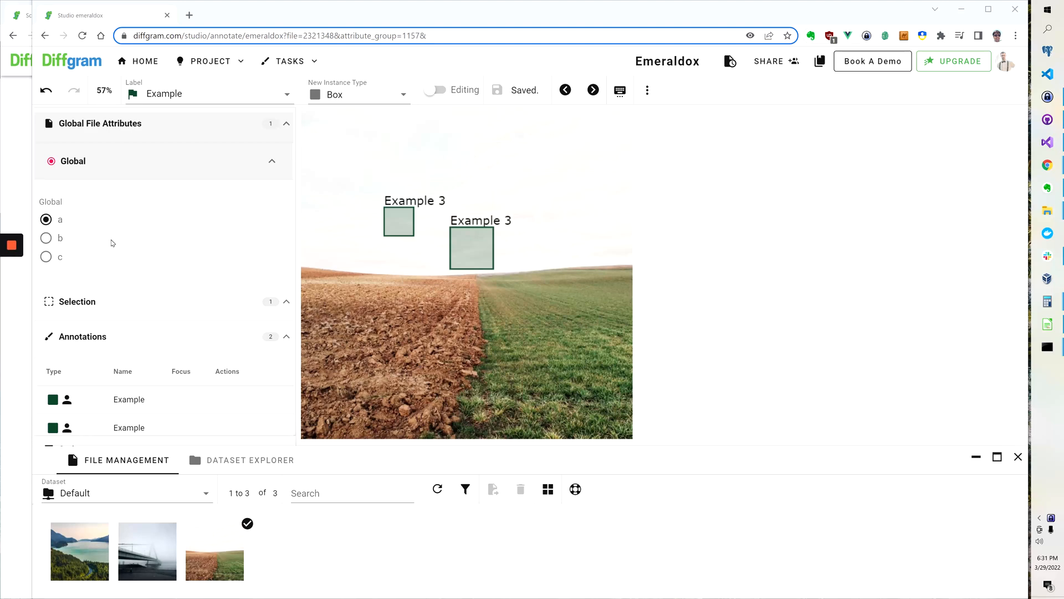
pyautogui.moveTo(123, 168)
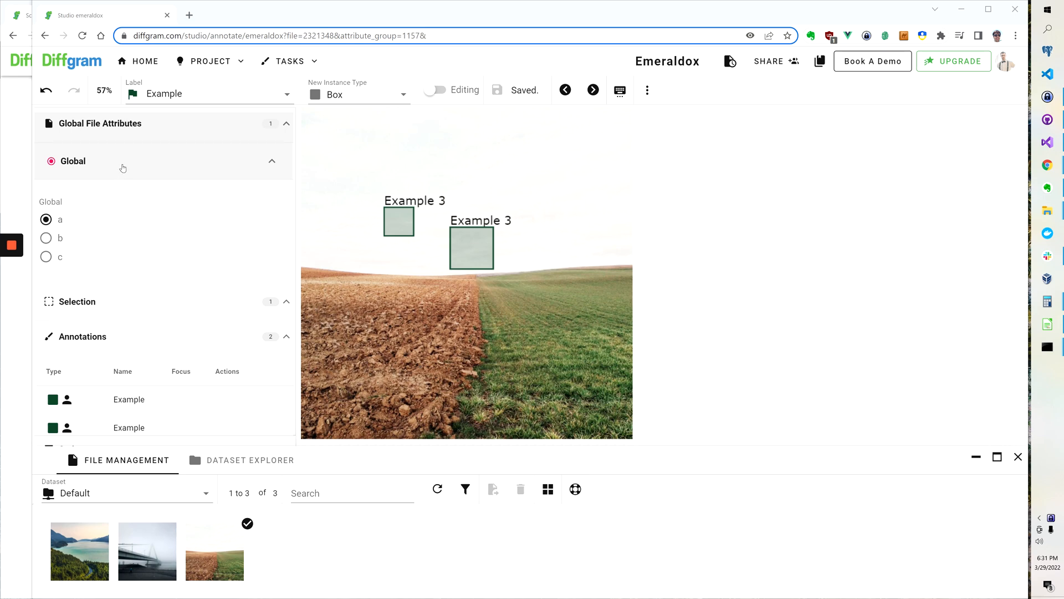
pyautogui.moveTo(461, 124)
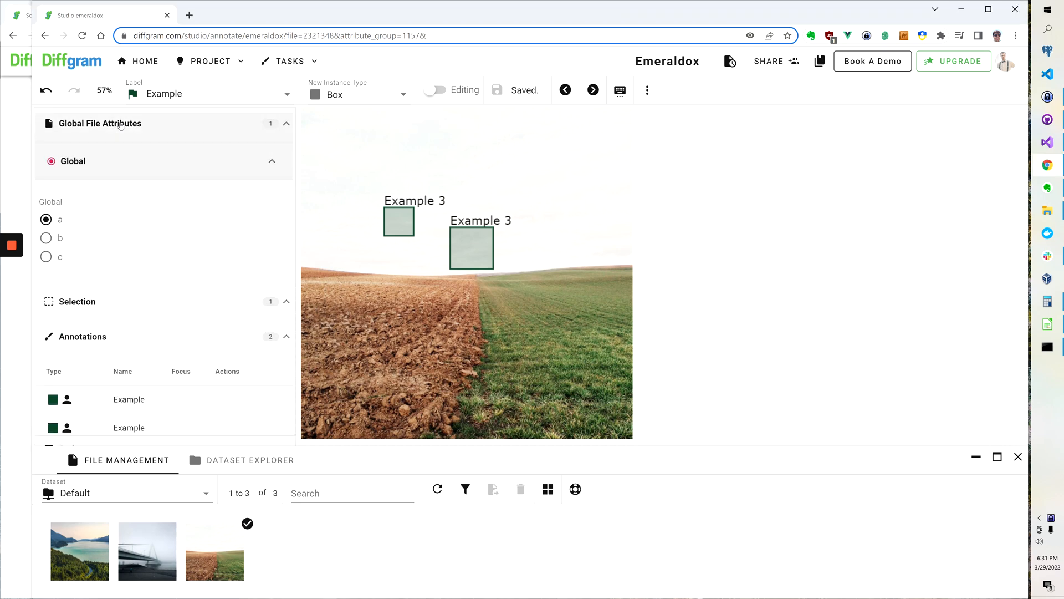
pyautogui.moveTo(139, 129)
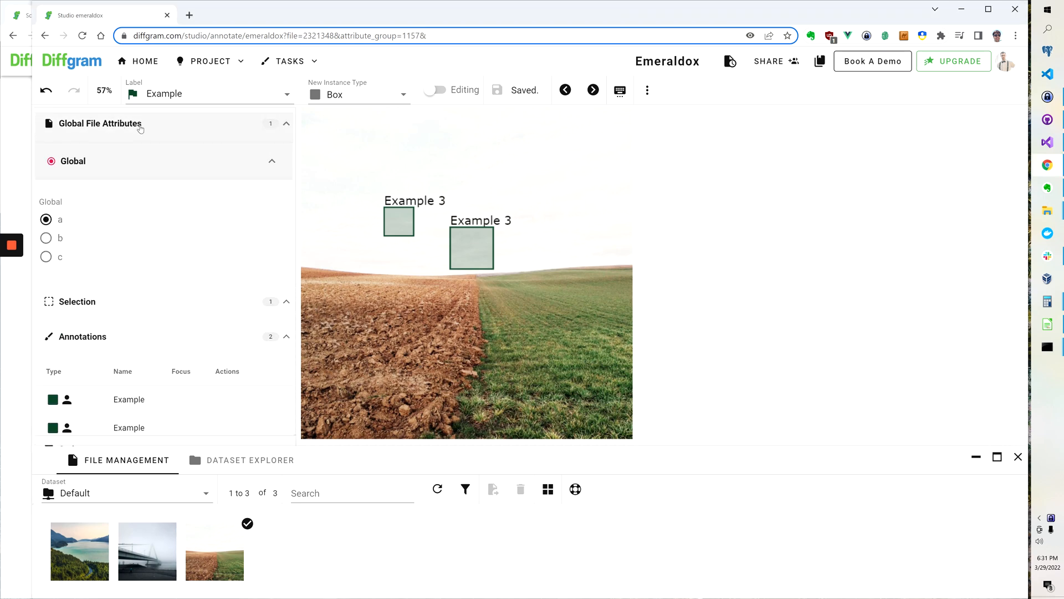
pyautogui.moveTo(83, 166)
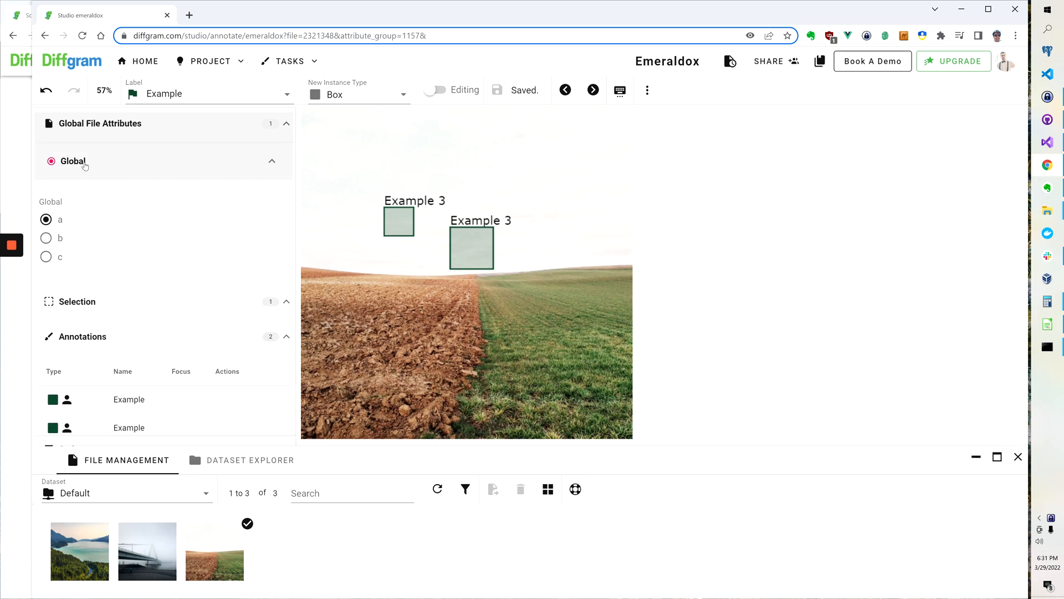
# Toggle the file's Global attribute b then back to a, and give the left box annotation value 2
pyautogui.click(46, 237)
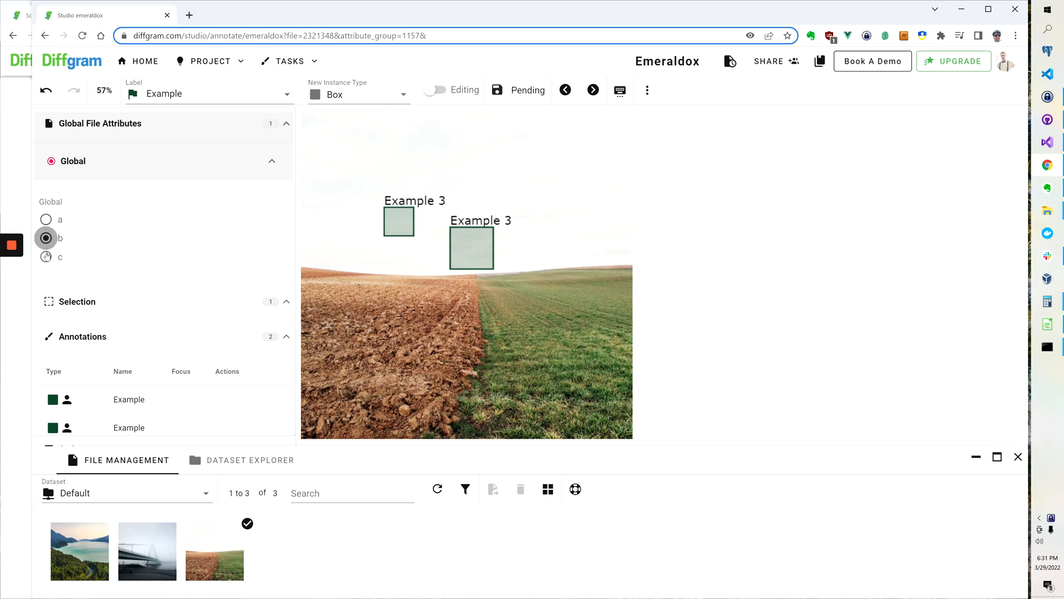
pyautogui.click(46, 220)
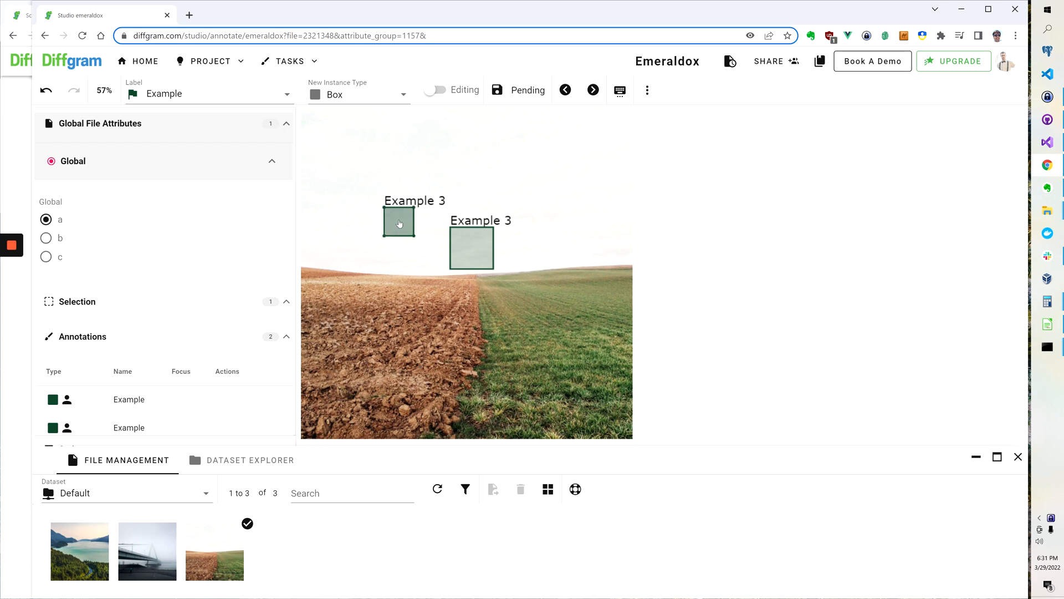
pyautogui.click(399, 222)
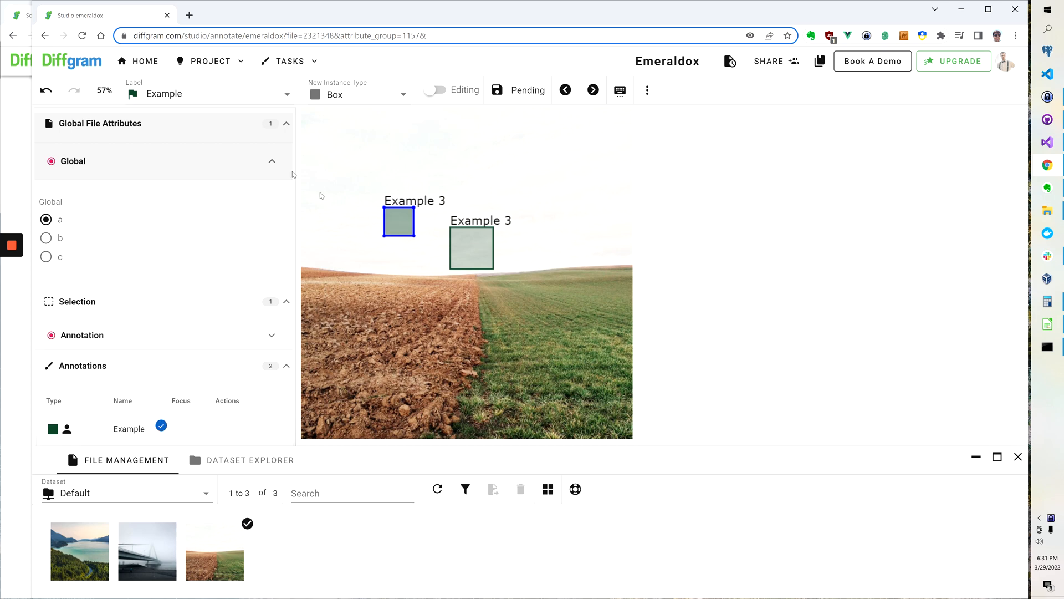
pyautogui.click(272, 161)
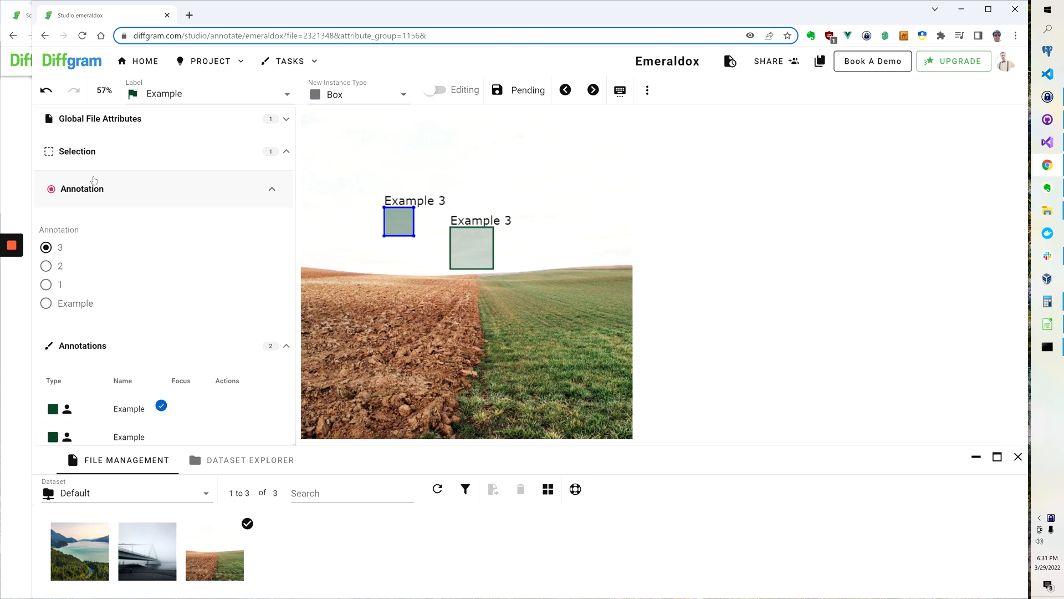
pyautogui.click(45, 265)
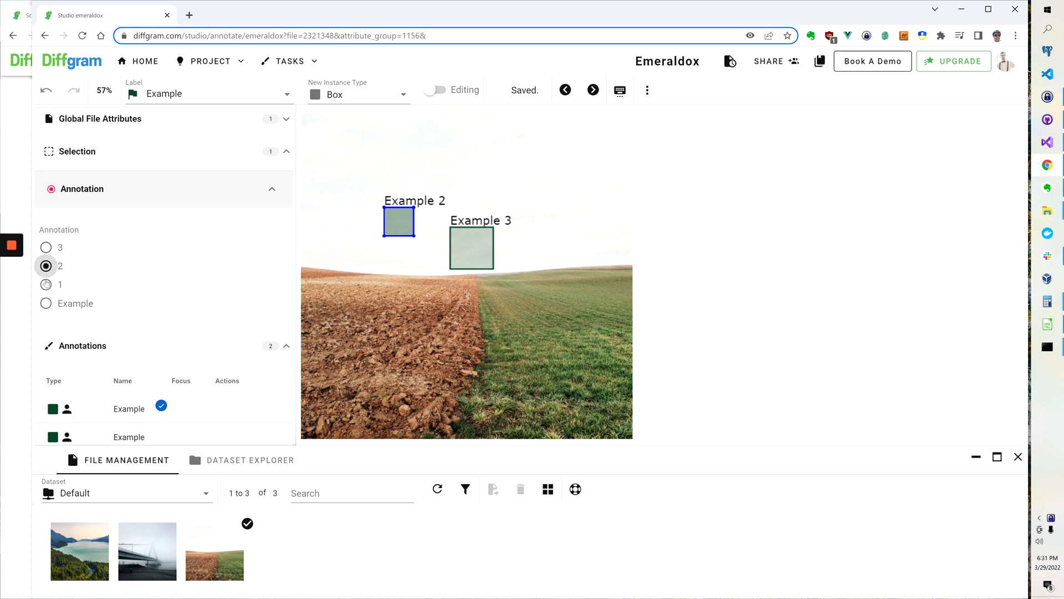
# Give the right box annotation value 1 (trying 2 in between) and save the changes
pyautogui.click(45, 247)
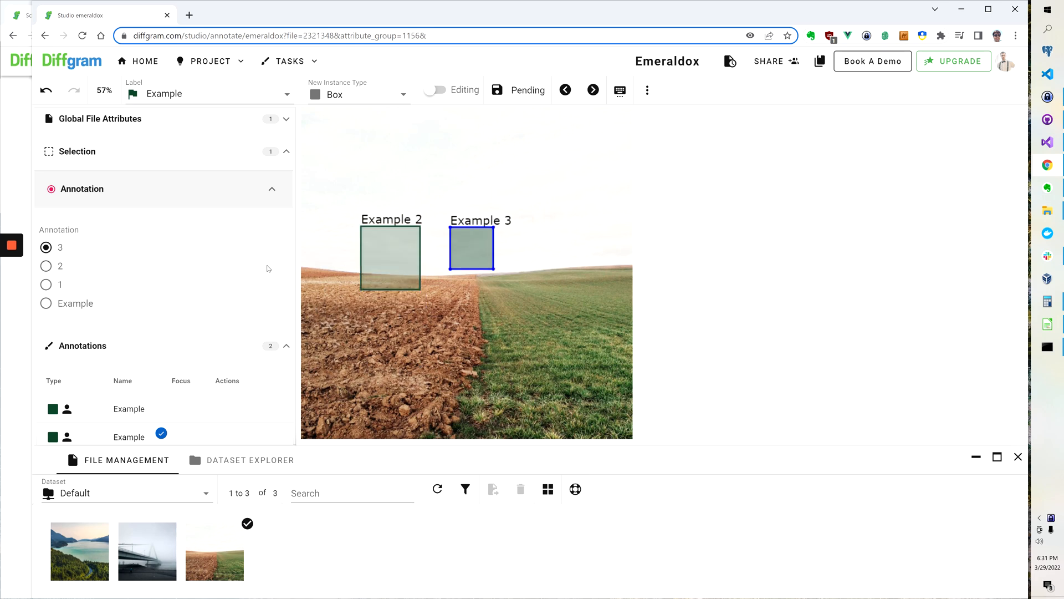
pyautogui.click(46, 285)
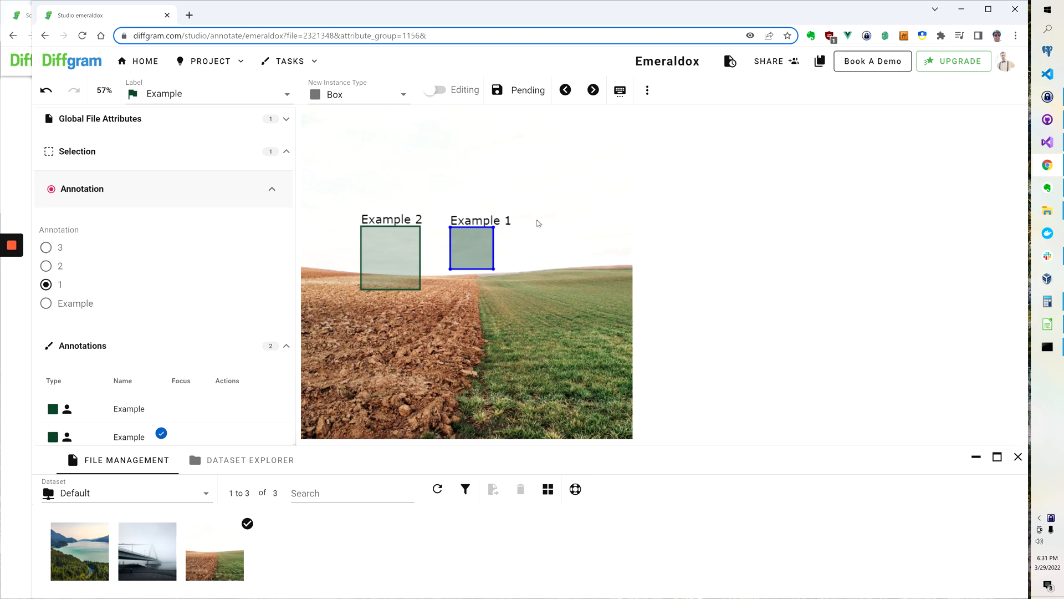
pyautogui.click(47, 266)
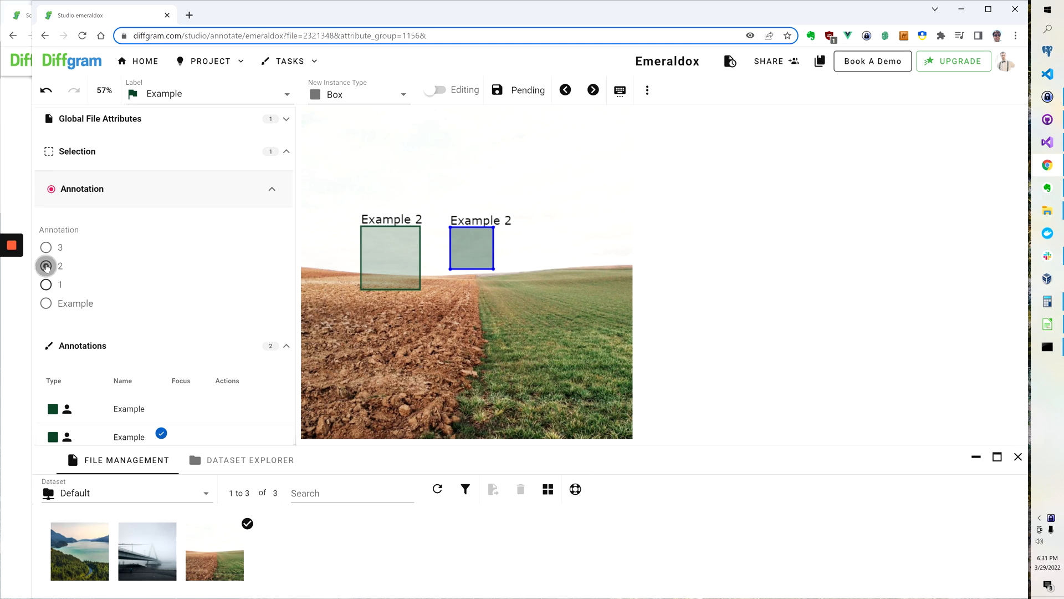
pyautogui.click(45, 284)
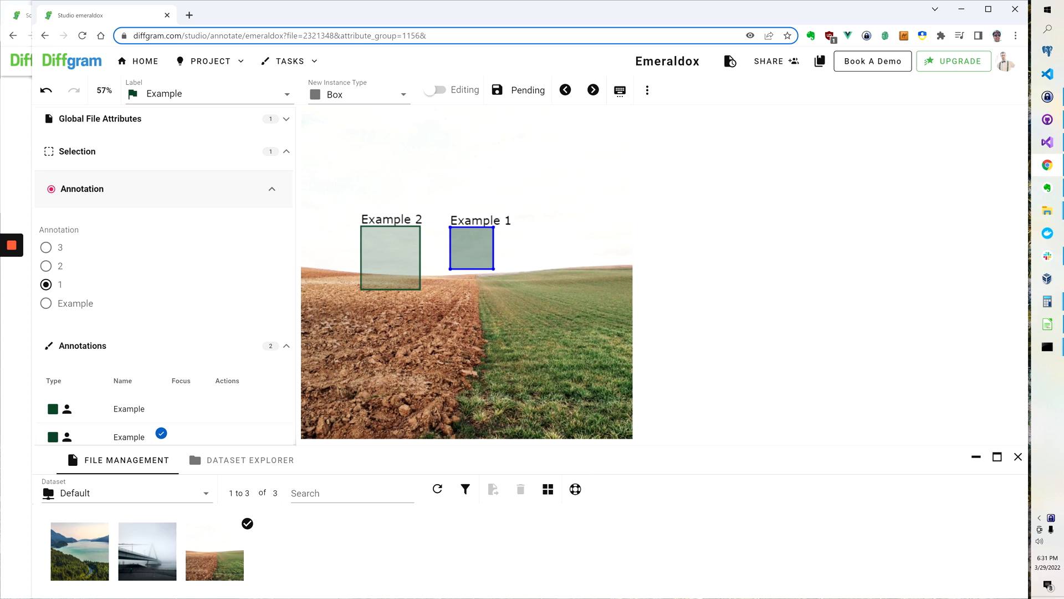
pyautogui.click(497, 90)
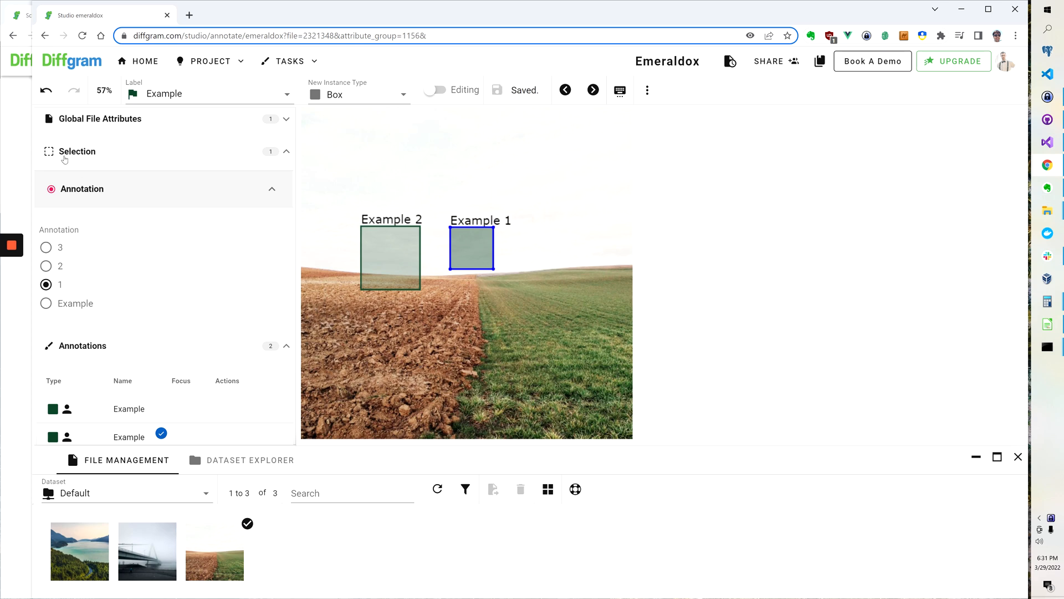
pyautogui.moveTo(410, 250)
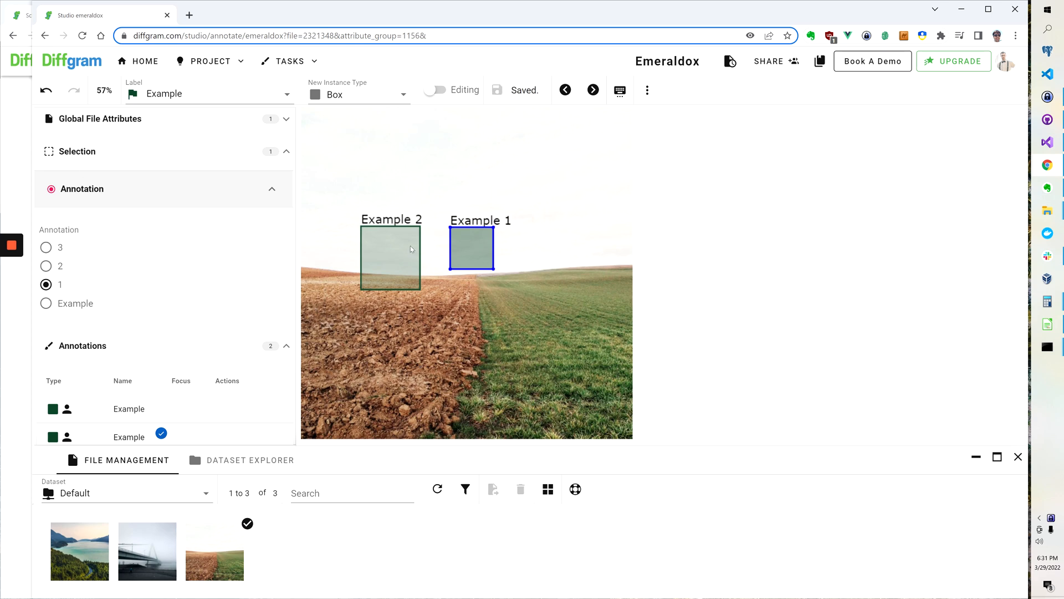
# Draw a third box over the middle of the field and set its annotation value to 2
pyautogui.click(390, 256)
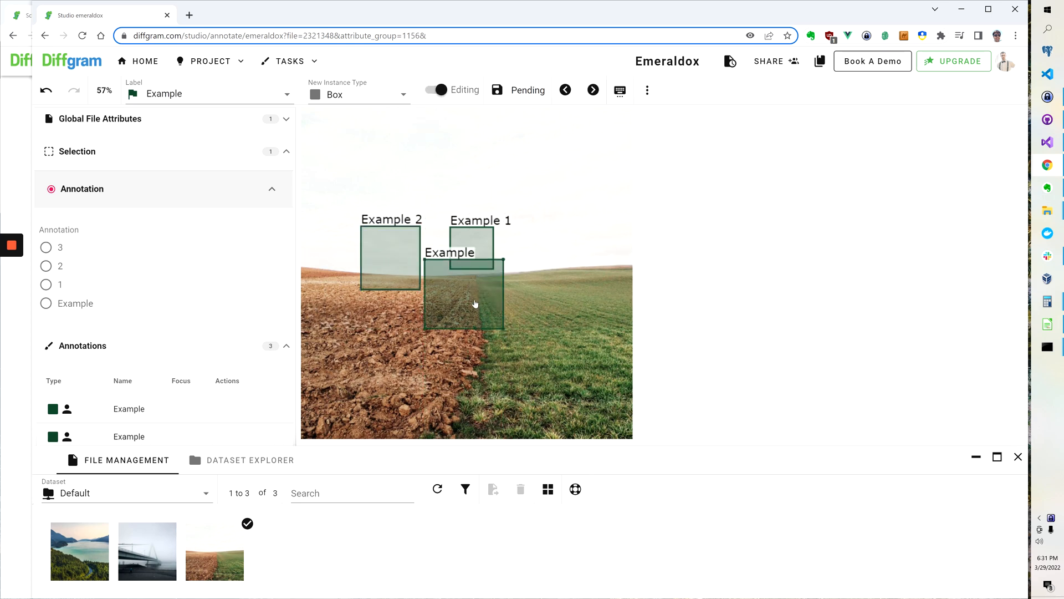
pyautogui.click(436, 90)
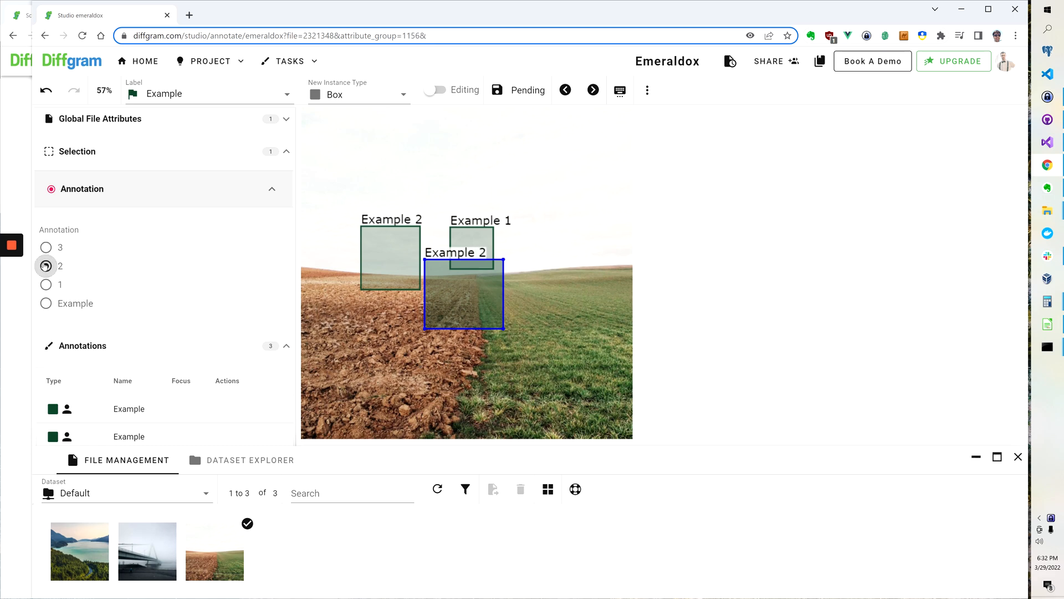
pyautogui.click(272, 188)
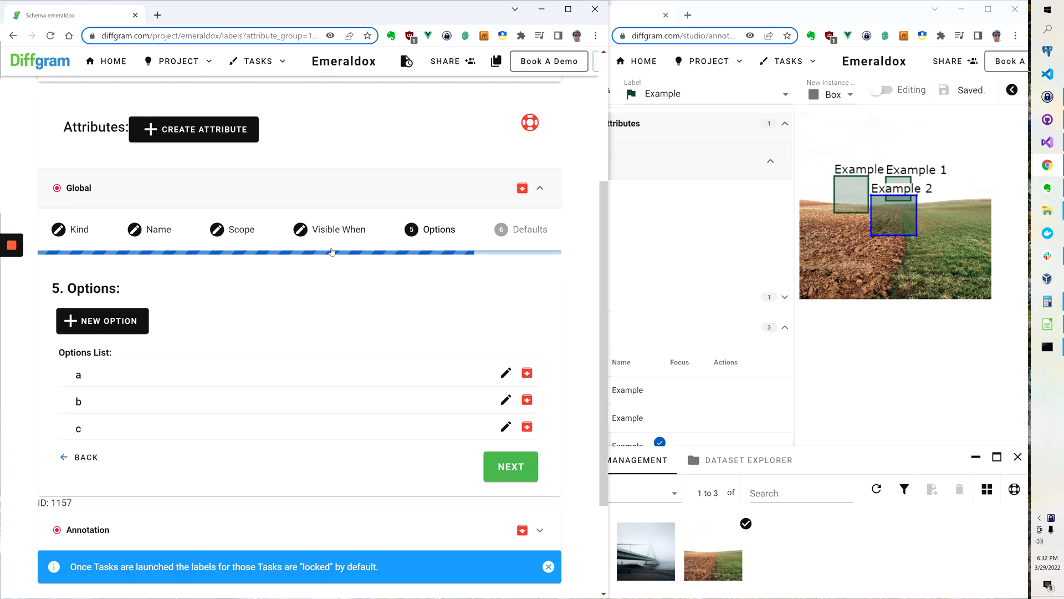
pyautogui.moveTo(321, 259)
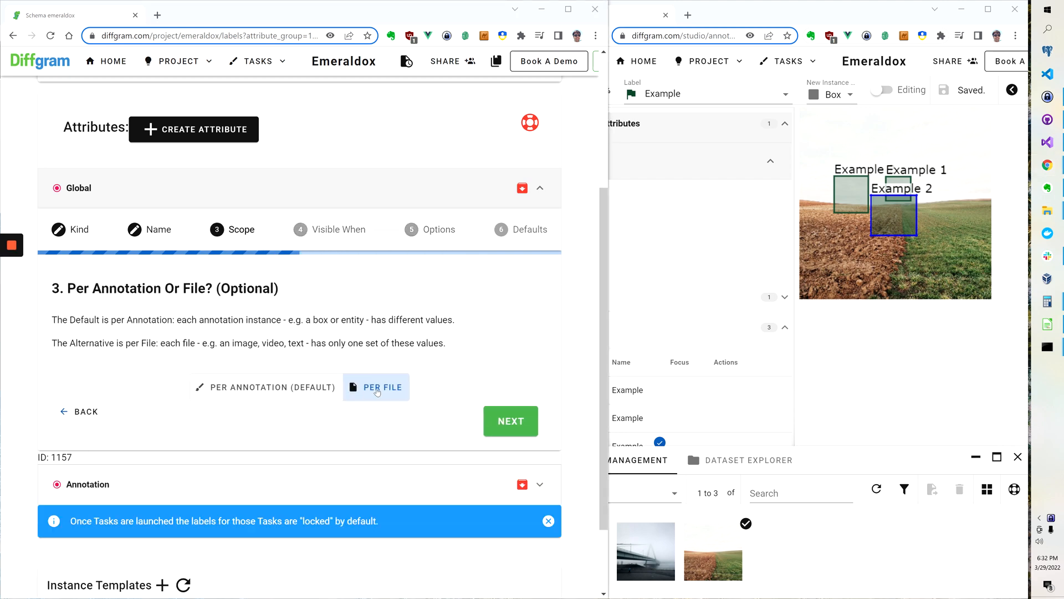
# Scroll the labels schema to the Global attribute's Scope step showing Per File
pyautogui.scroll(-3)
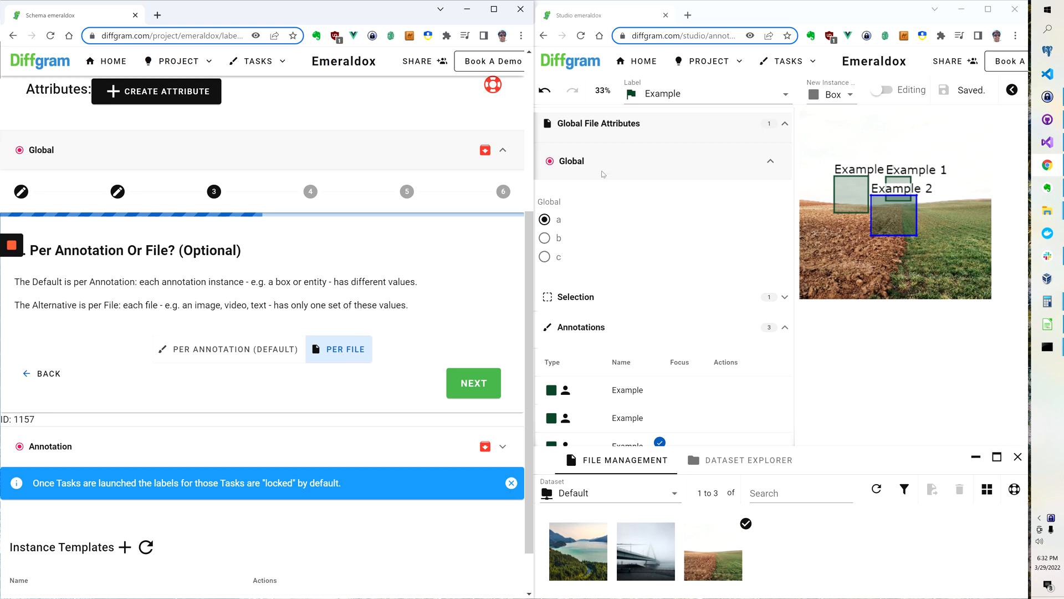
# Expand the Annotation attribute's Scope step and highlight 'each annotation' in its explanation
pyautogui.click(770, 161)
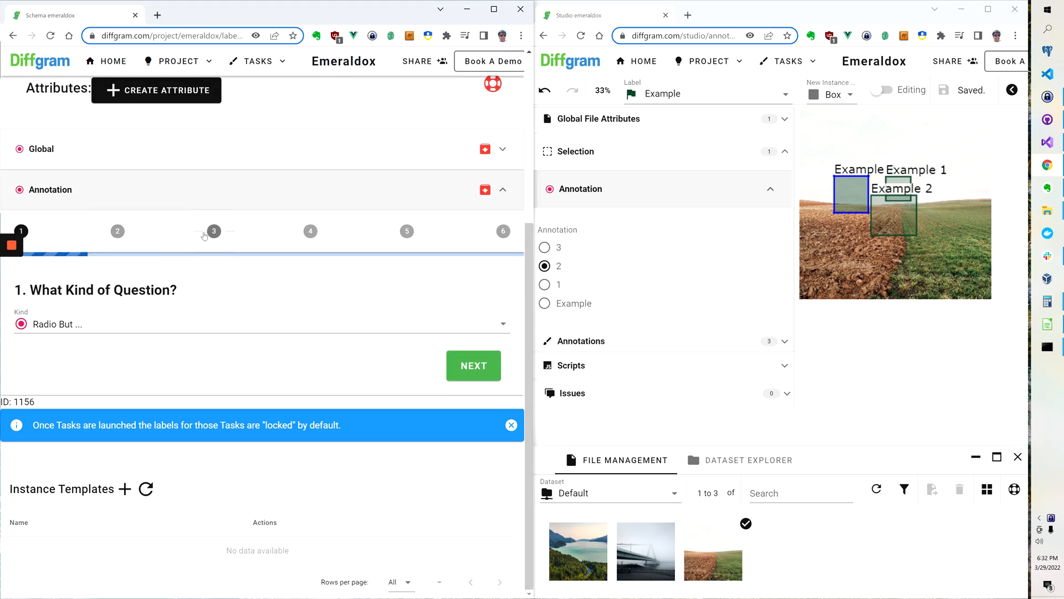
pyautogui.click(473, 364)
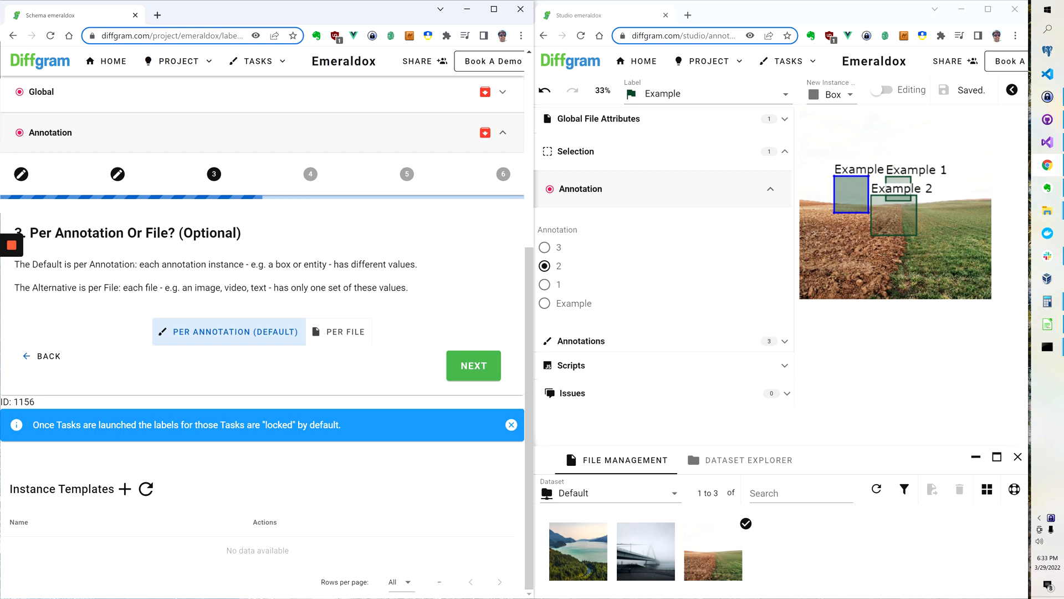
pyautogui.doubleClick(173, 264)
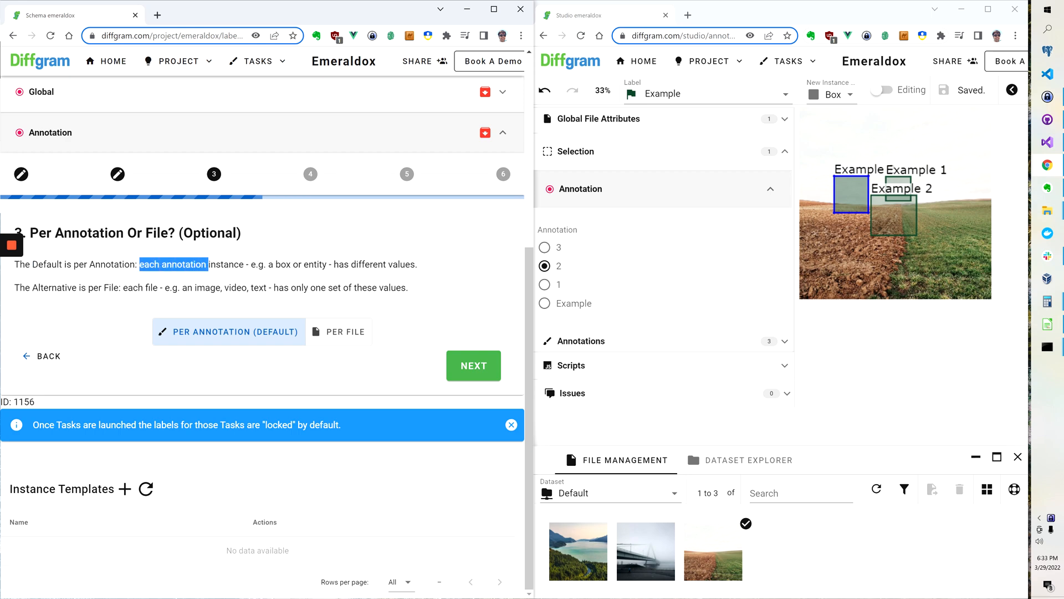